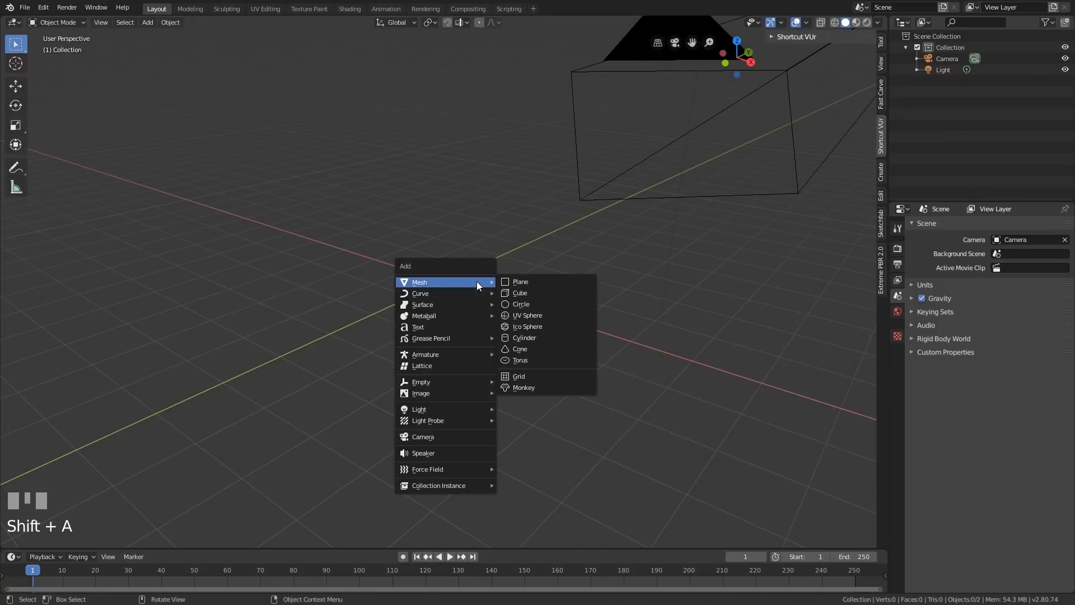
Add a floor plane and a subdivided, smooth-shaded Suzanne, tilted forward above it.
click(523, 387)
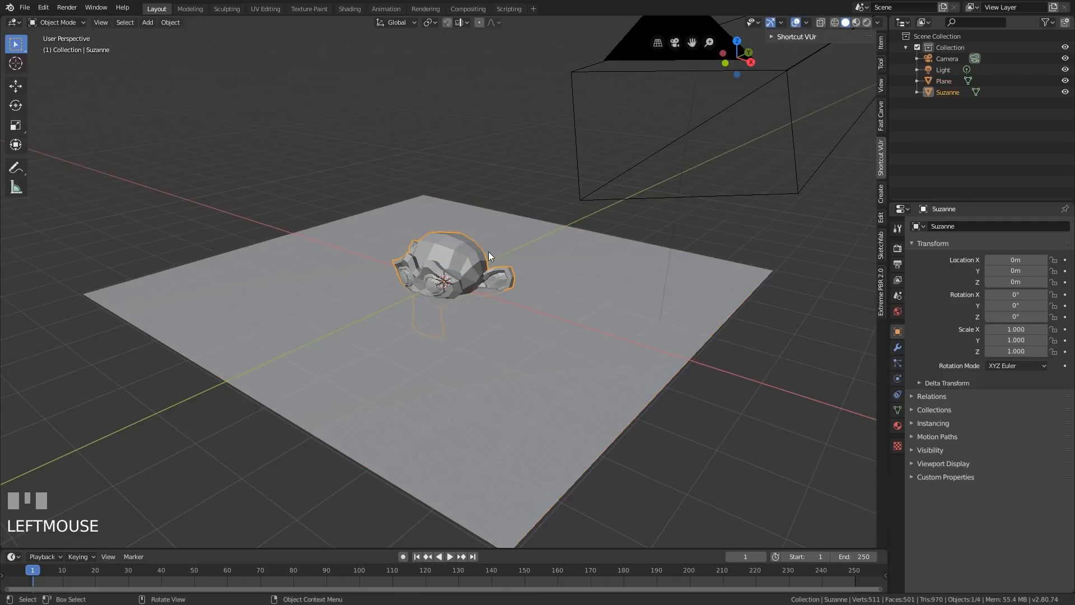
key(ctrl+2)
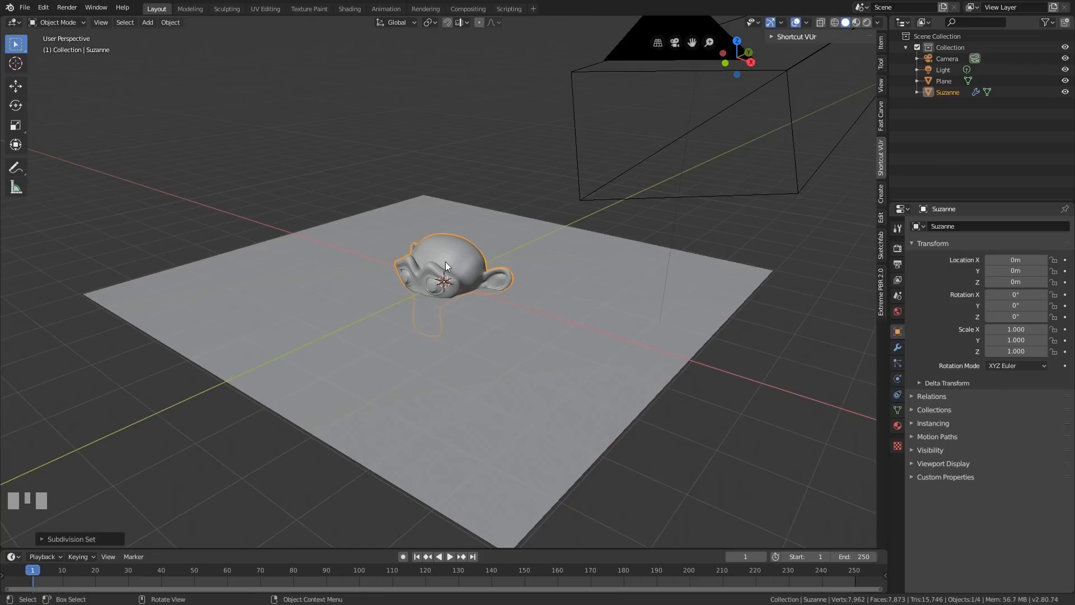
right_click(439, 267)
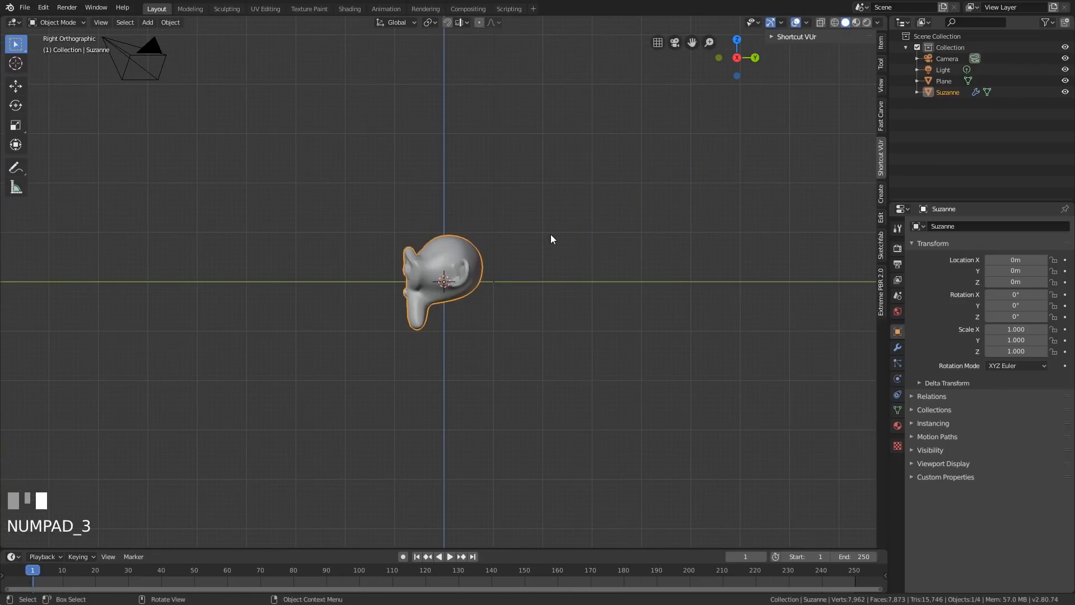
key(r)
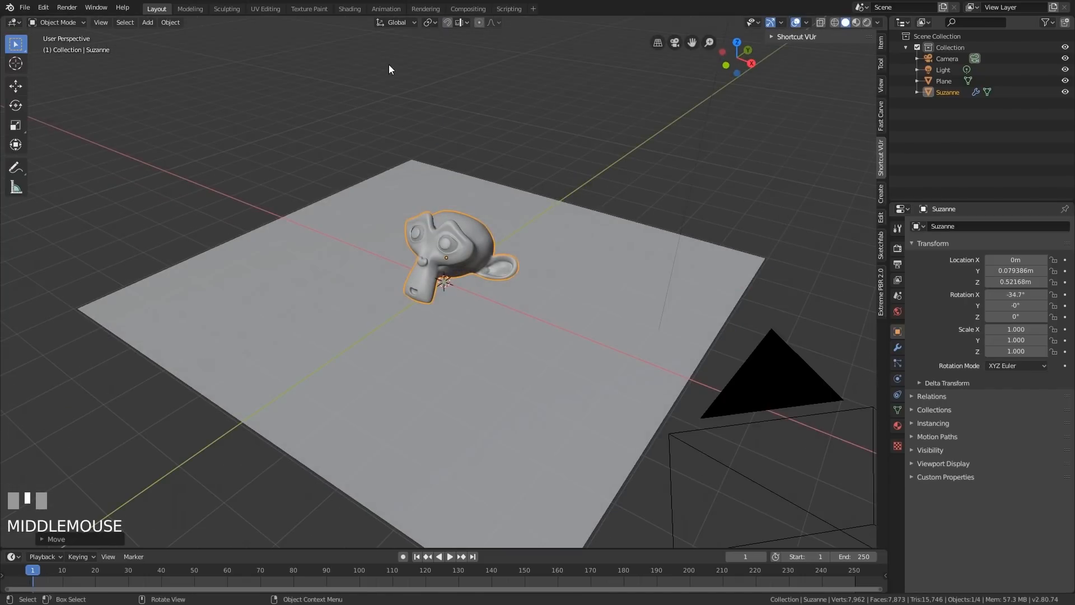
mouse_move(350, 11)
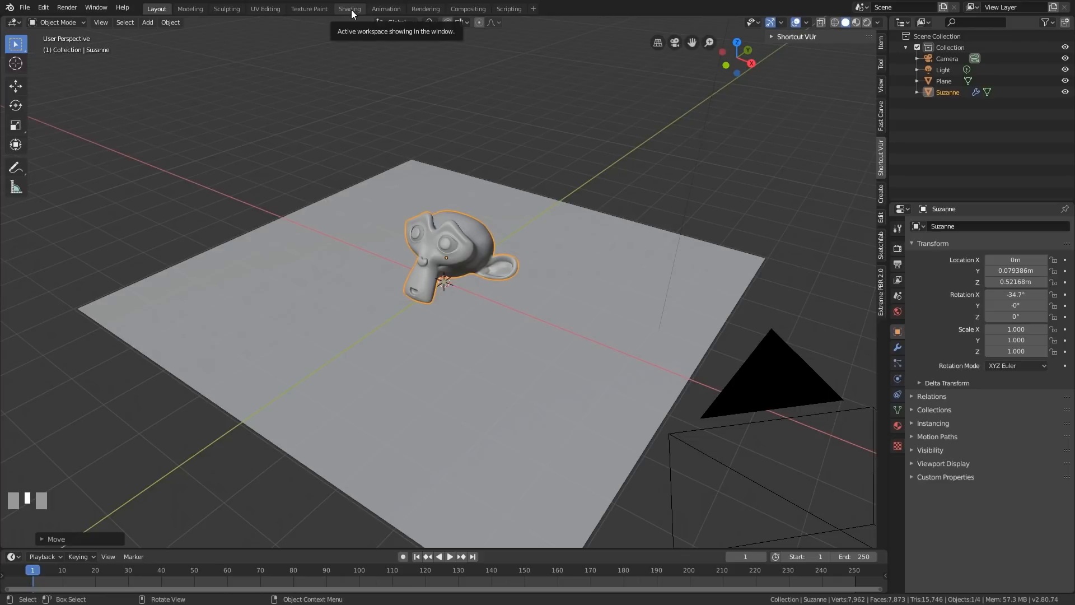
In the Shading workspace, add an Environment Texture node to the world and browse for an image.
click(349, 9)
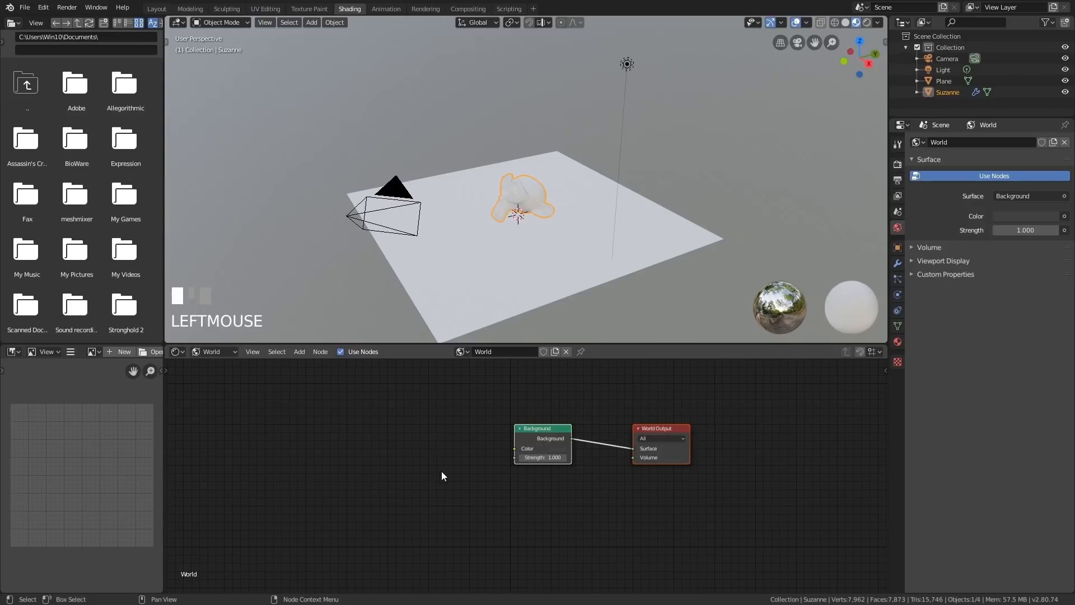
click(299, 351)
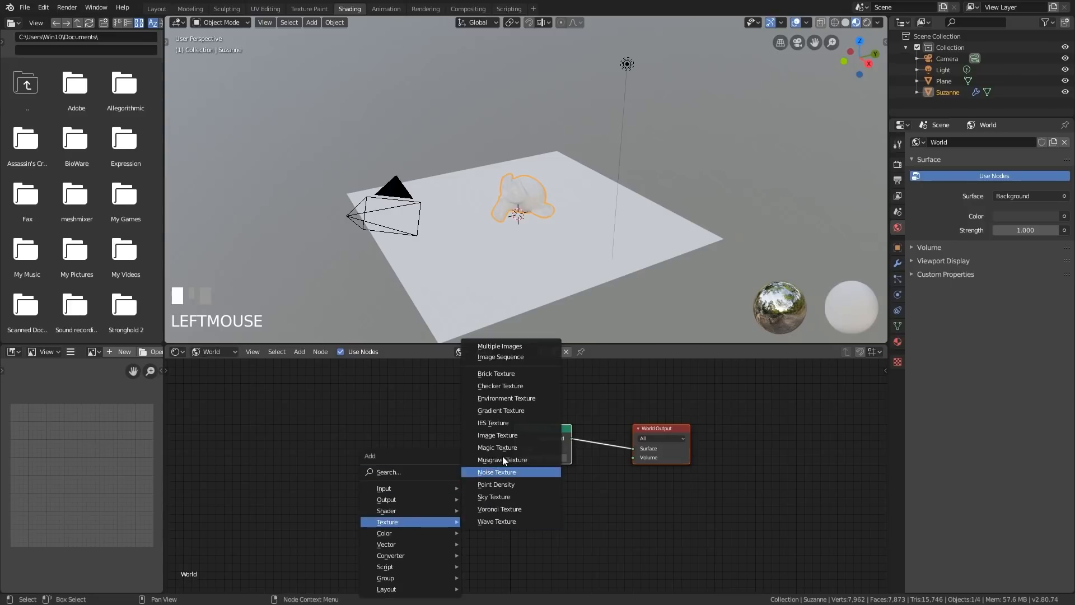
click(506, 398)
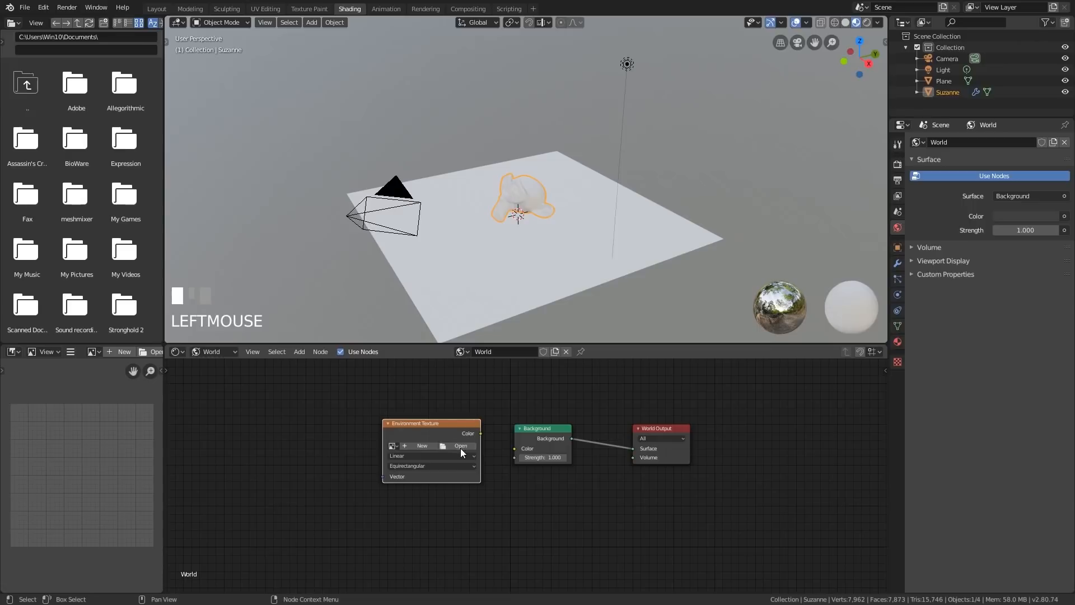
click(460, 445)
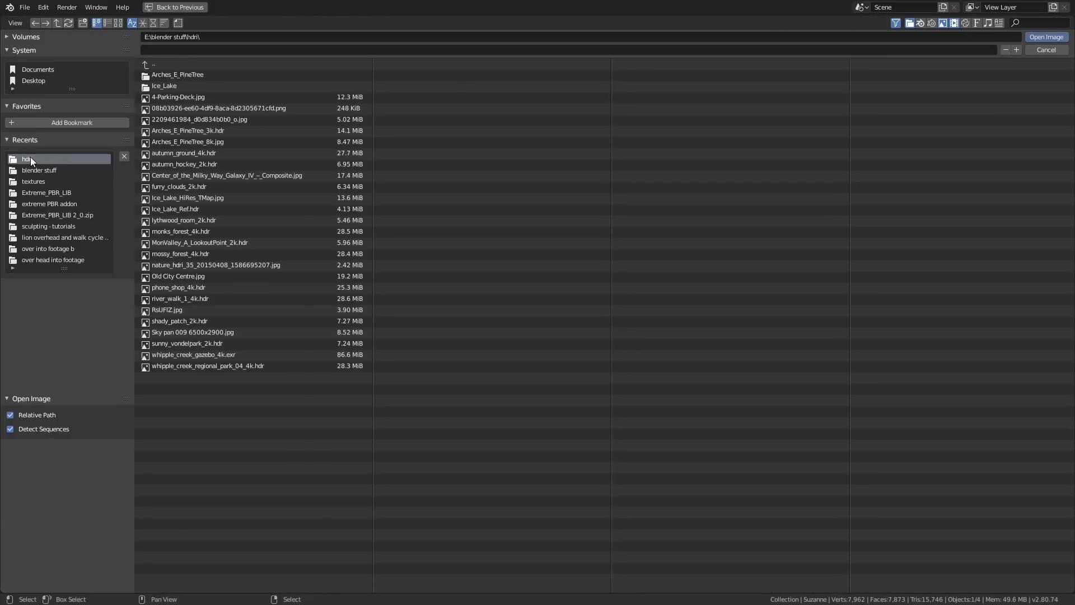
mouse_move(278, 186)
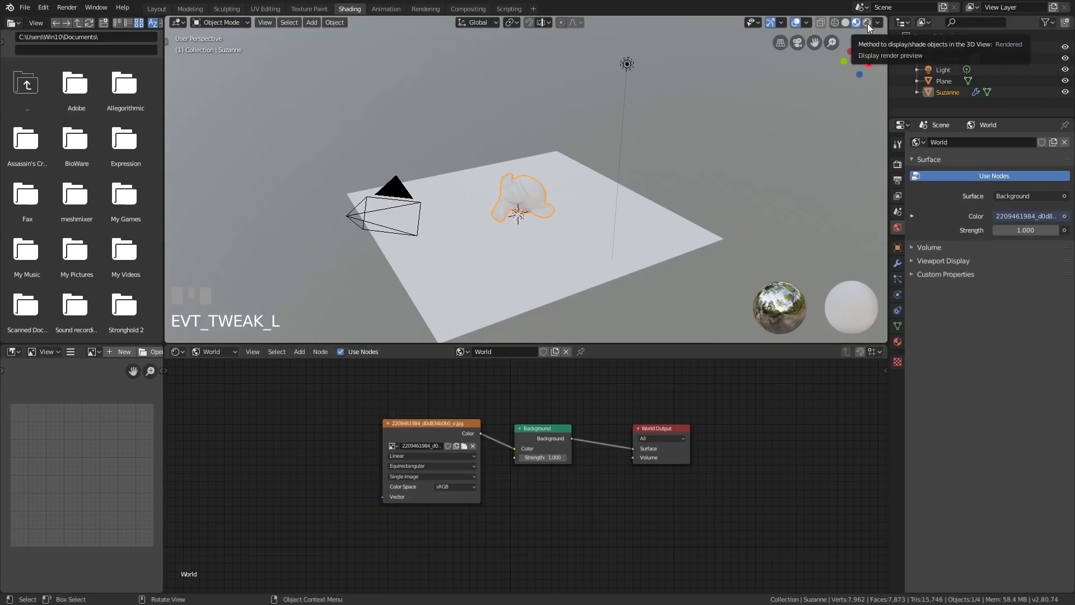
Switch the viewport to Rendered shading to preview Suzanne in the street lighting.
click(861, 22)
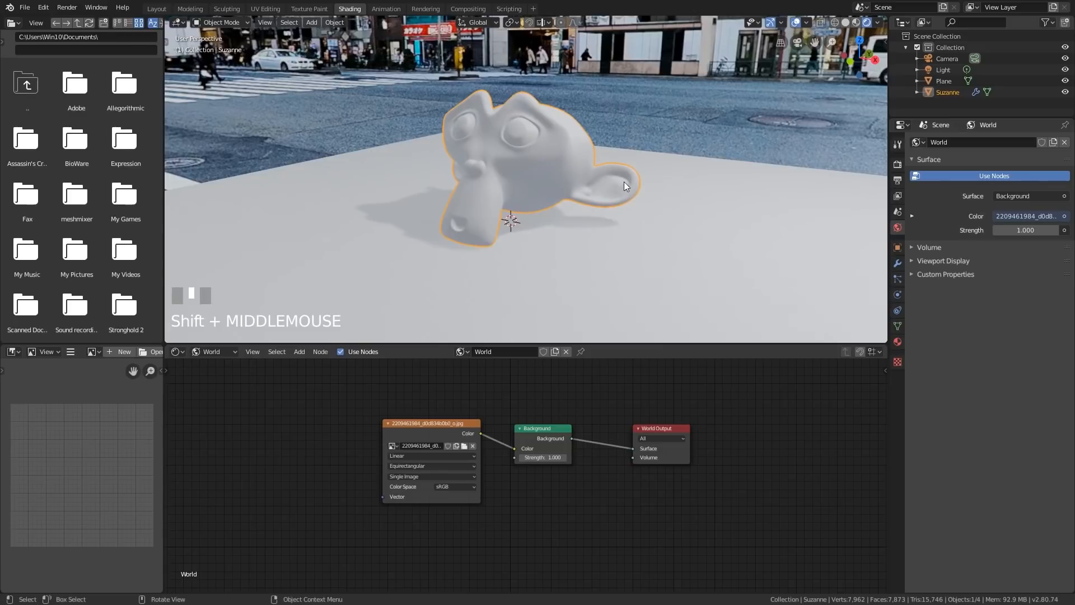
mouse_move(549, 163)
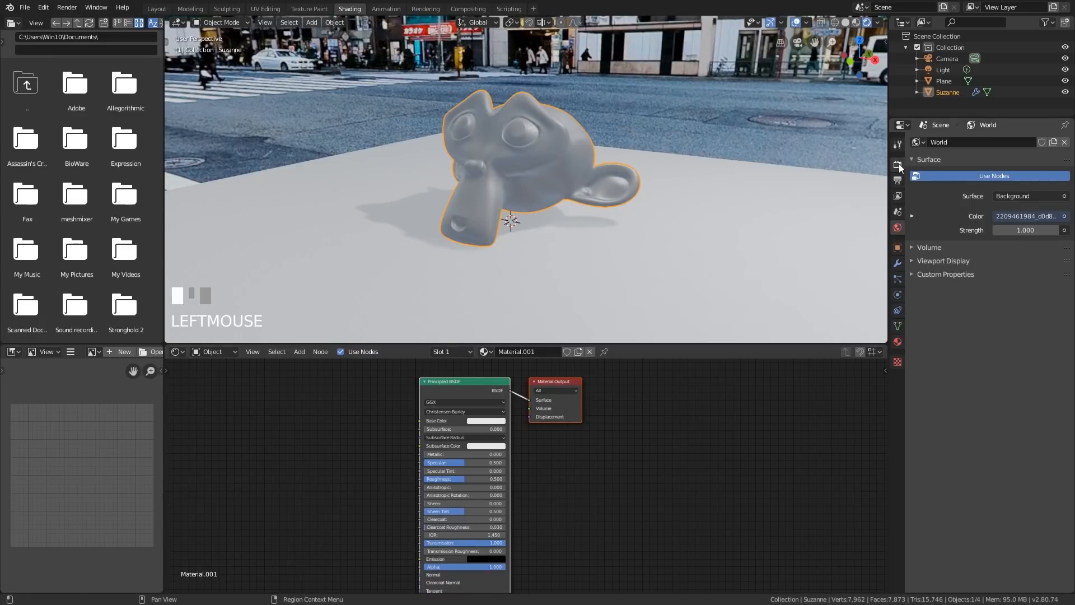
Enable Screen Space Reflections with Refraction in the Eevee render properties.
click(897, 164)
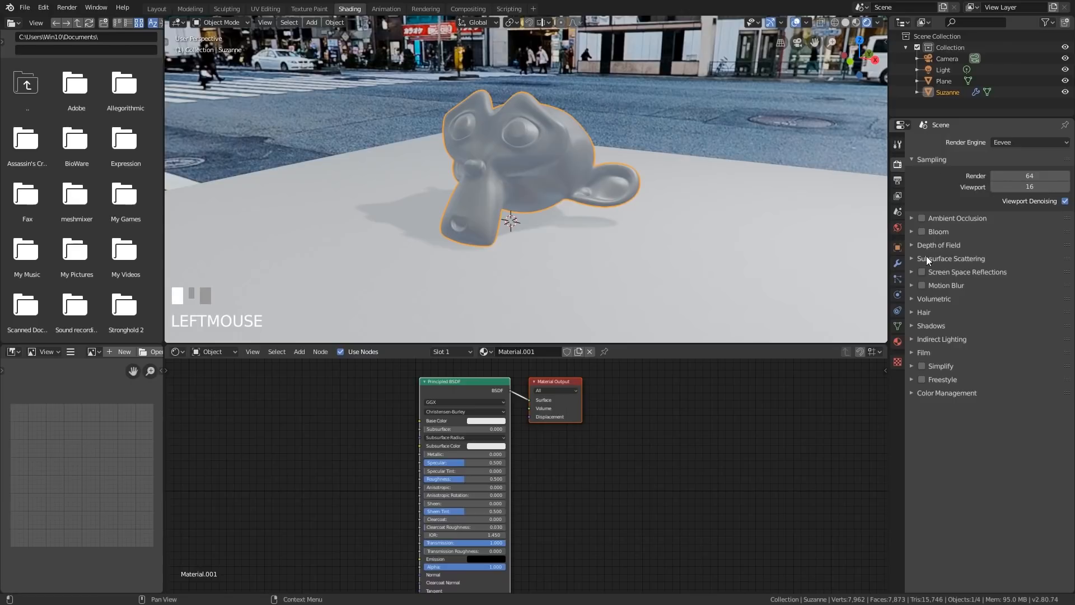
click(922, 271)
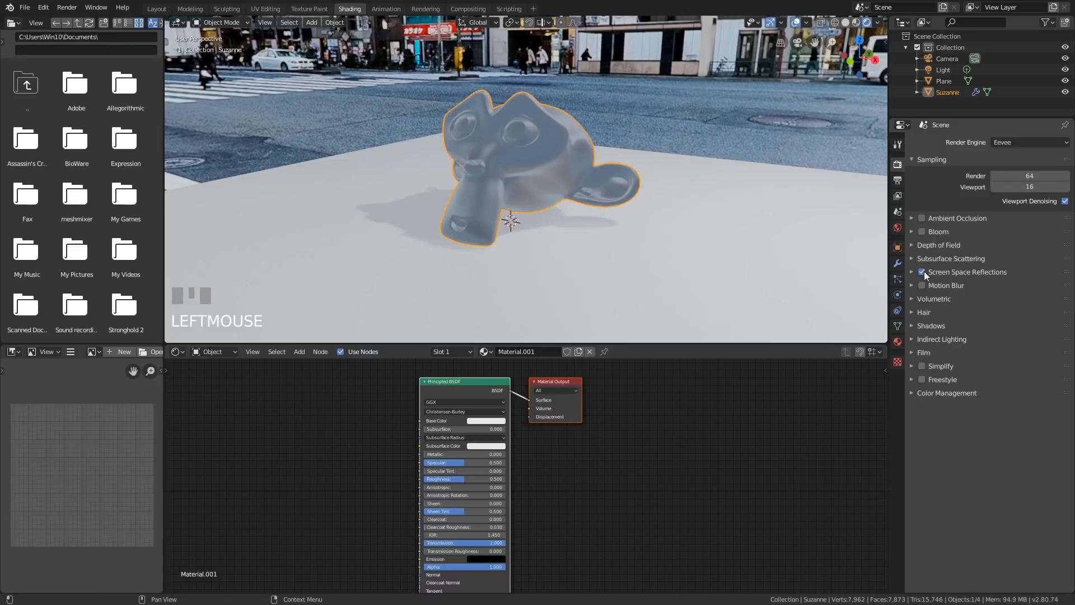
click(921, 271)
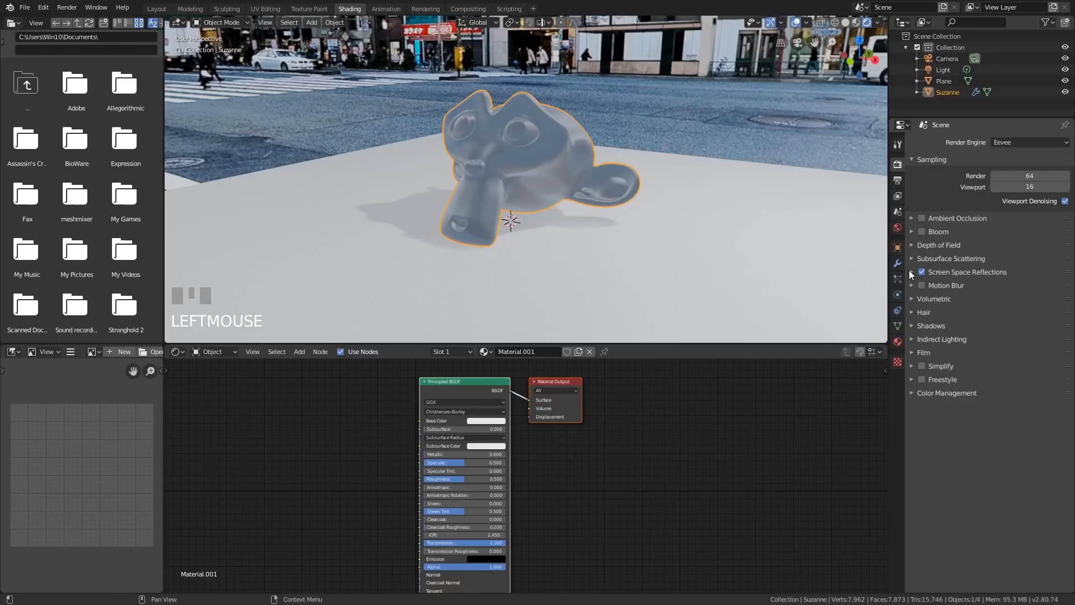
click(912, 272)
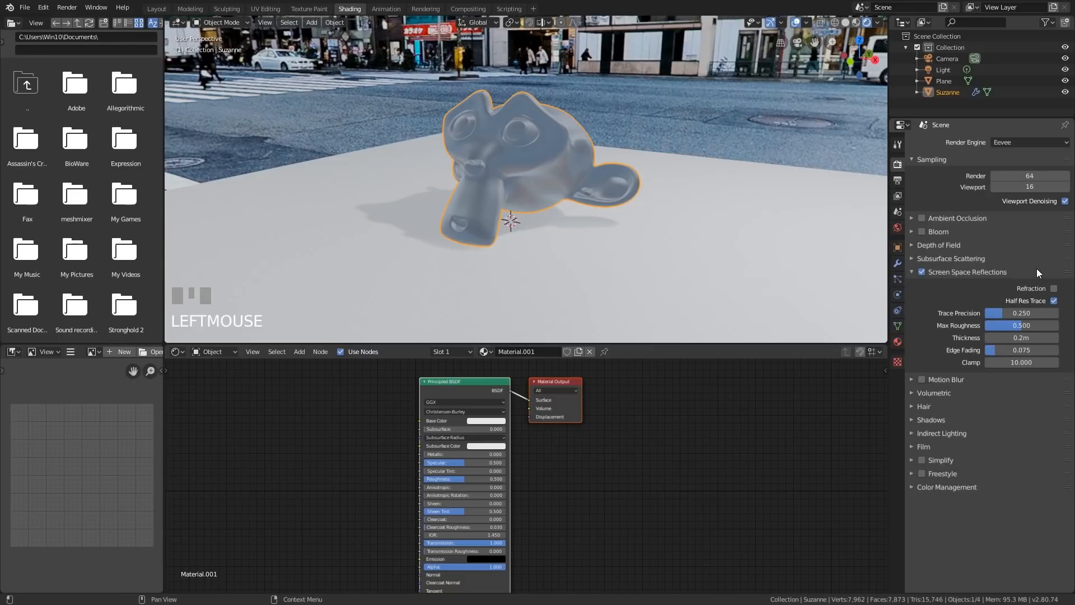
drag(511, 219, 634, 254)
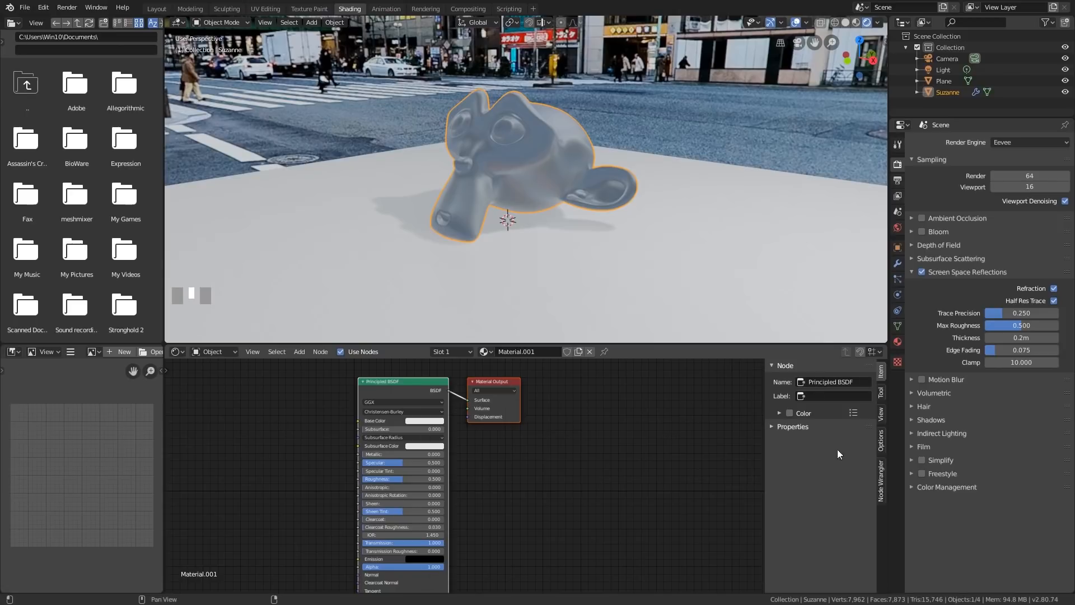
Enable Screen Space Refraction on the monkey's material and lower its Roughness to 0.177.
click(881, 435)
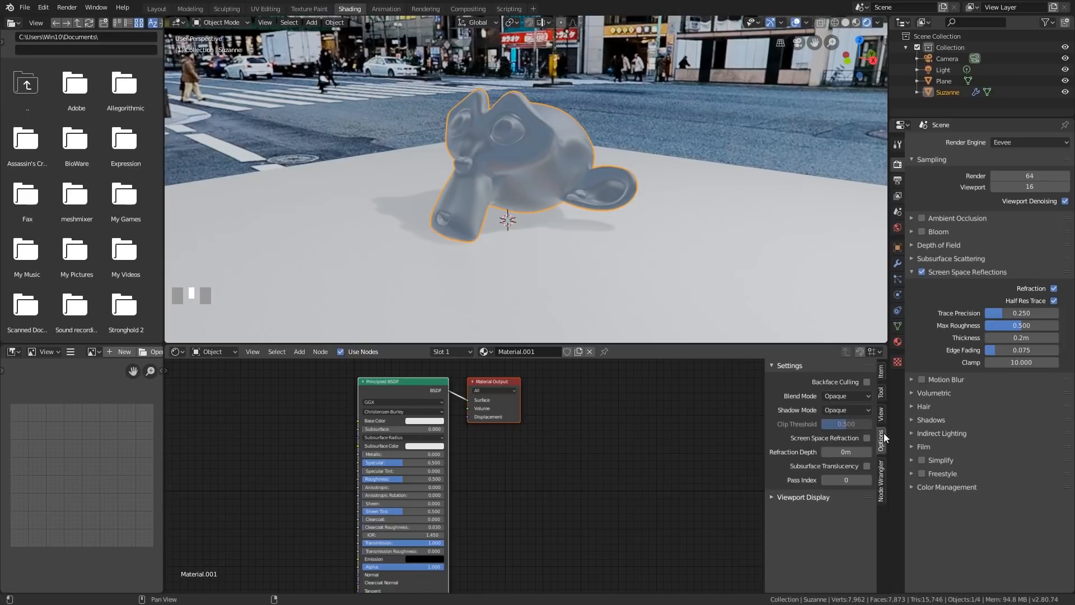
mouse_move(809, 444)
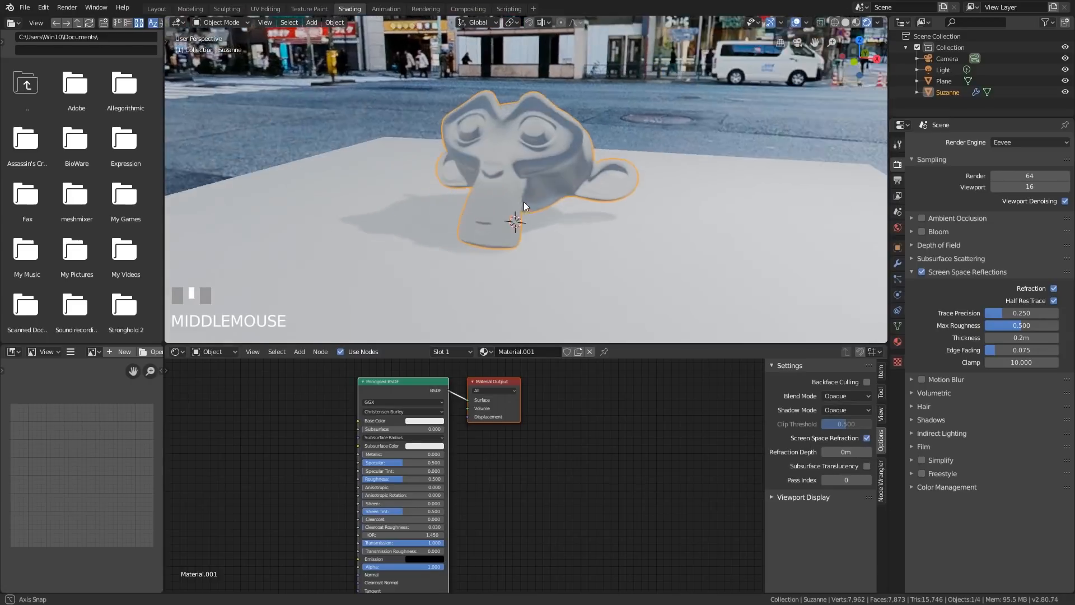
scroll(down, 3)
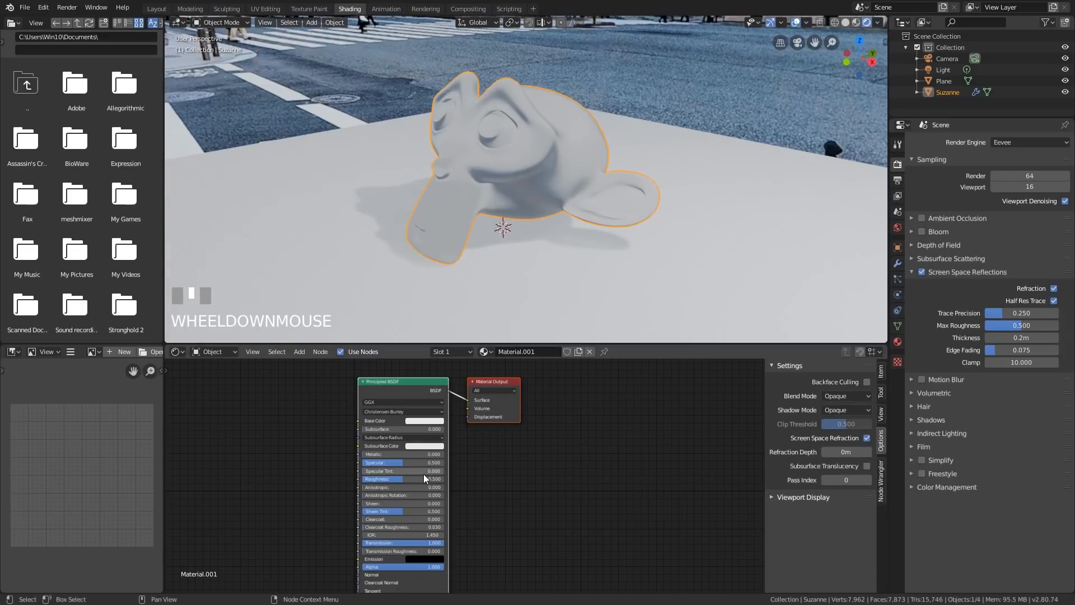
drag(404, 478, 403, 479)
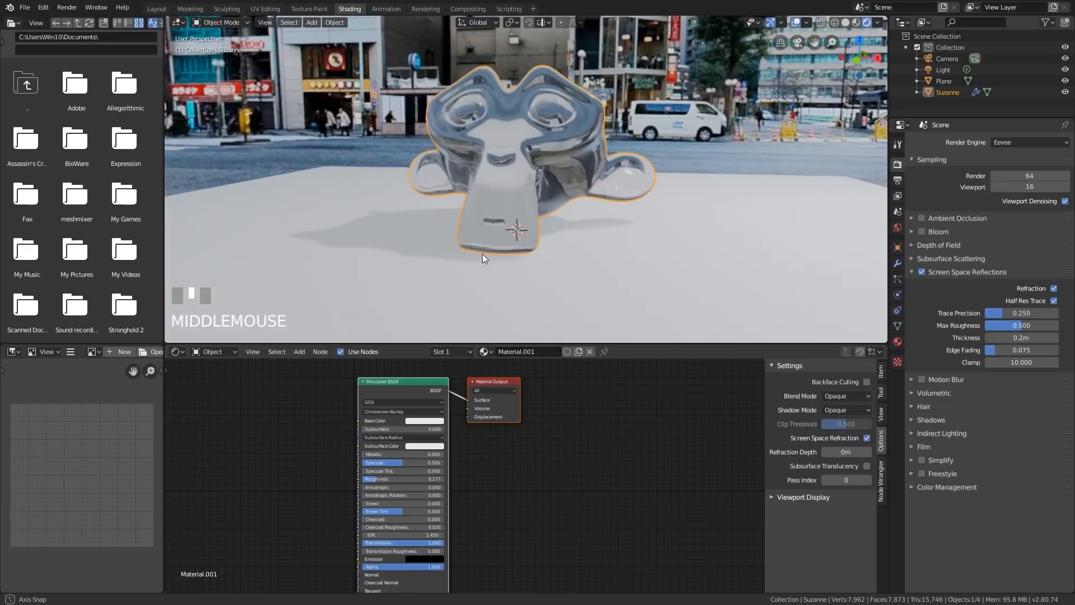
drag(483, 259, 531, 163)
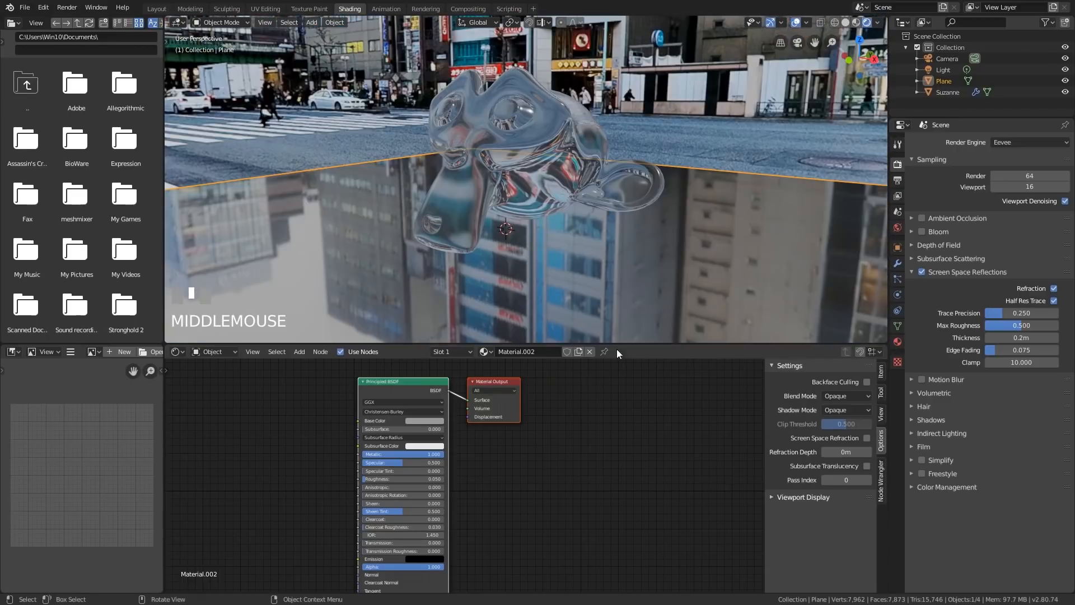
Reselect Suzanne and return to its glass material settings.
click(548, 129)
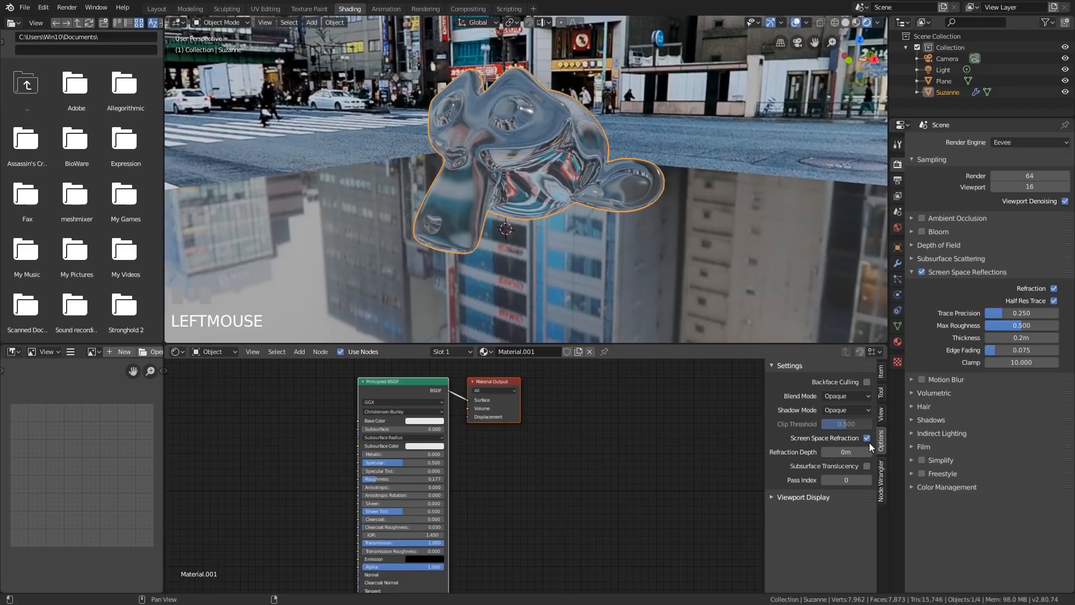
click(869, 438)
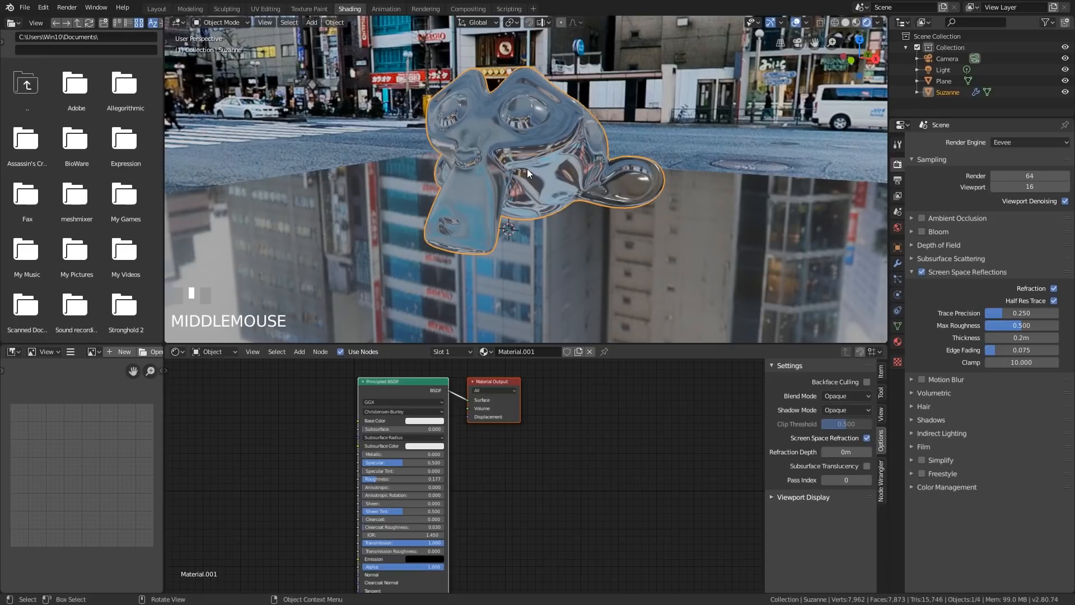
Add a sphere, subdivide and smooth it, then shrink and place it beside Suzanne.
click(312, 22)
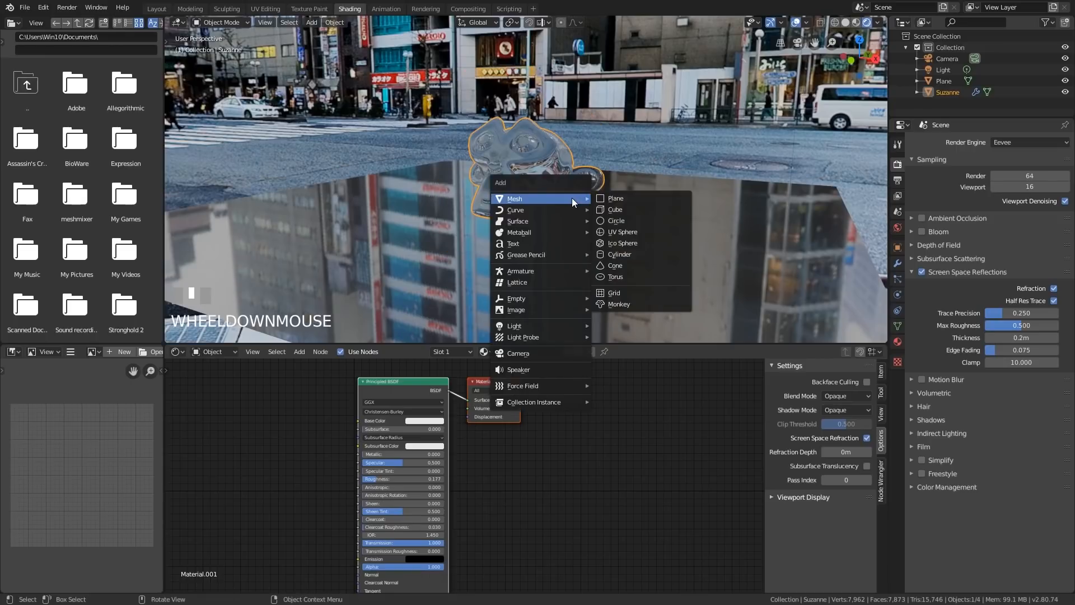
click(622, 232)
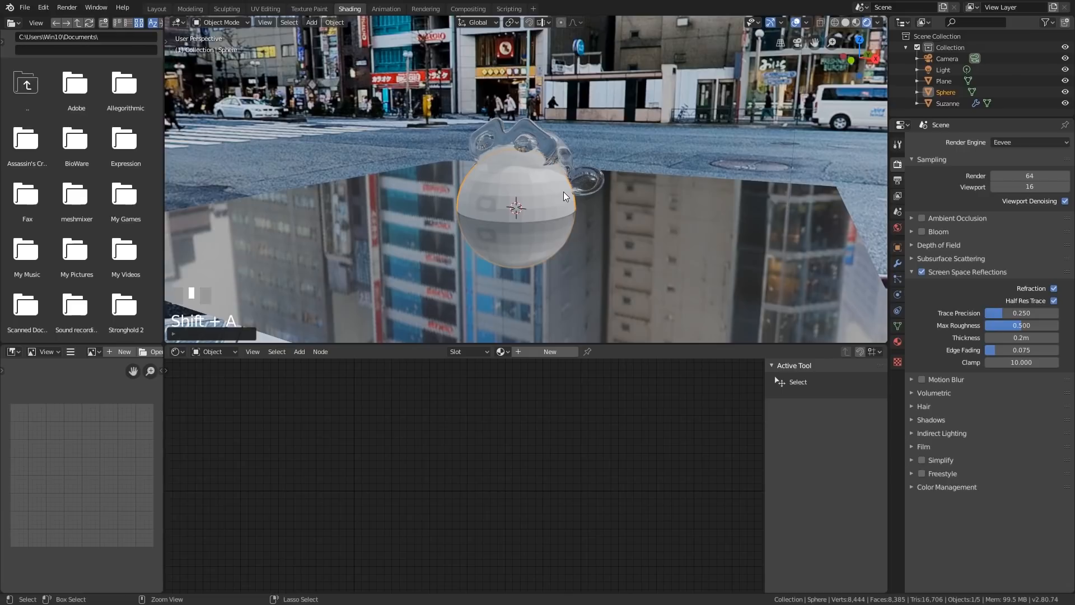
key(ctrl+2)
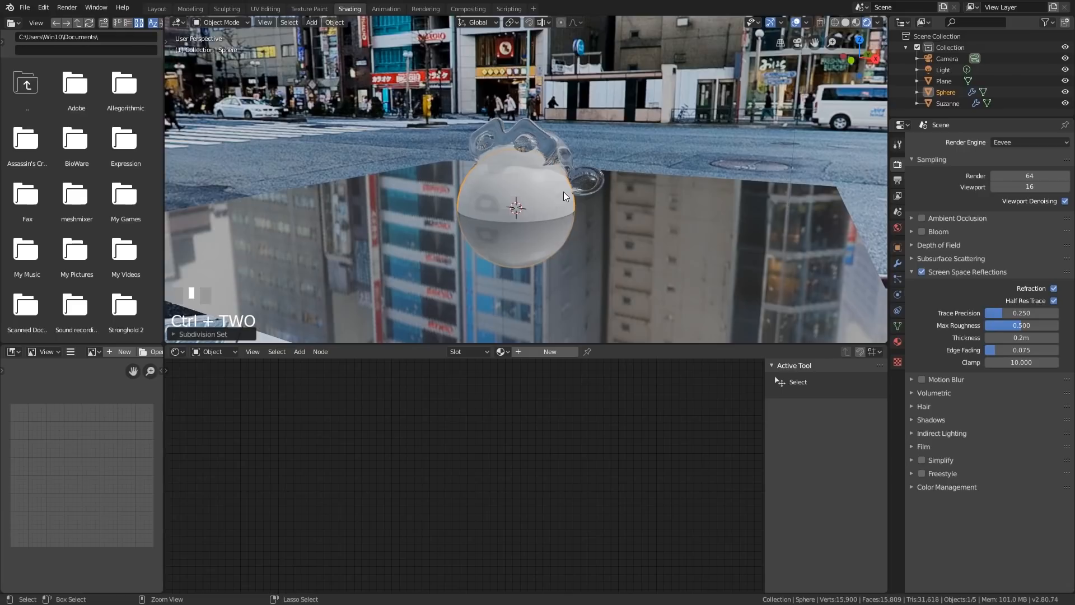
right_click(518, 209)
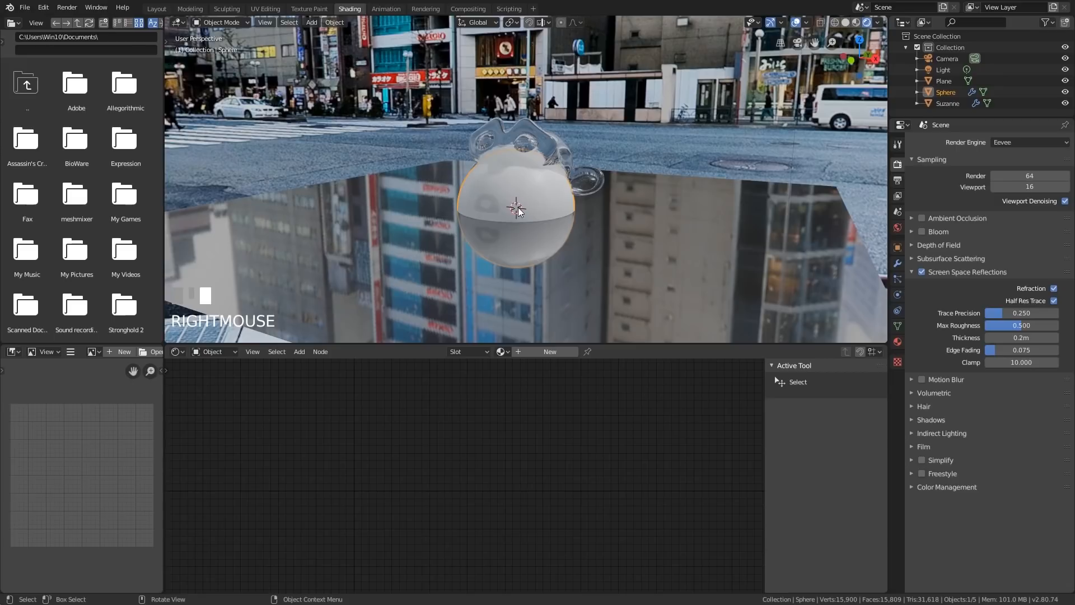
drag(518, 209, 644, 161)
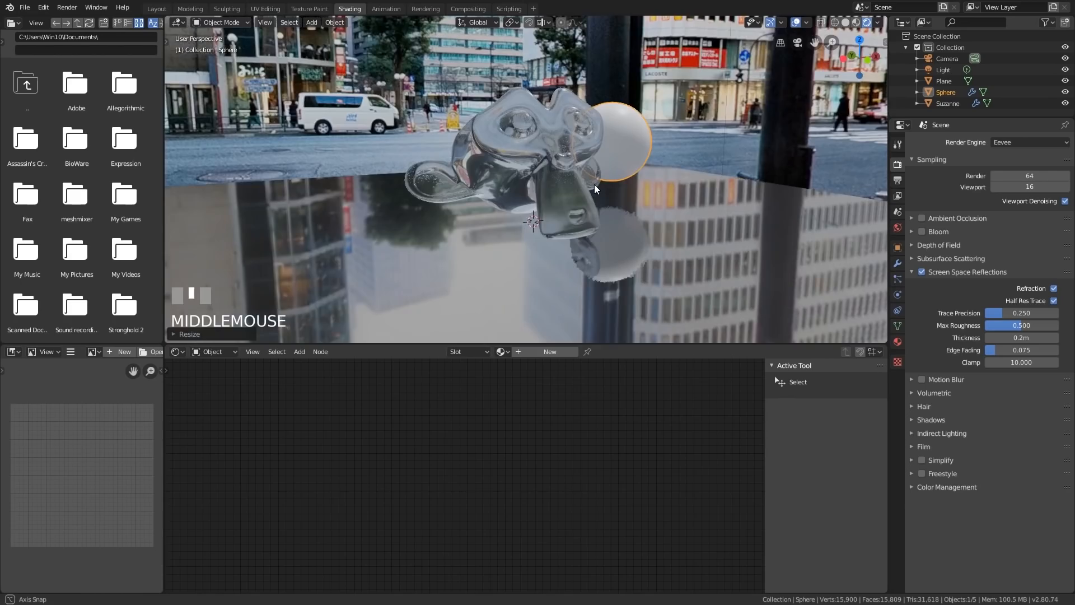
drag(595, 190, 622, 177)
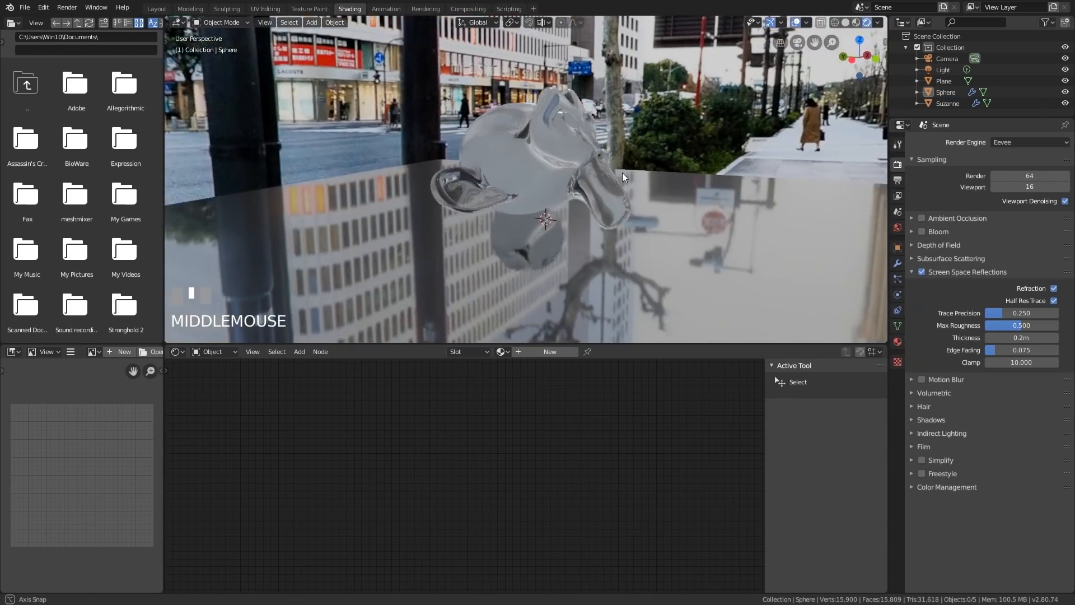
drag(624, 176, 681, 189)
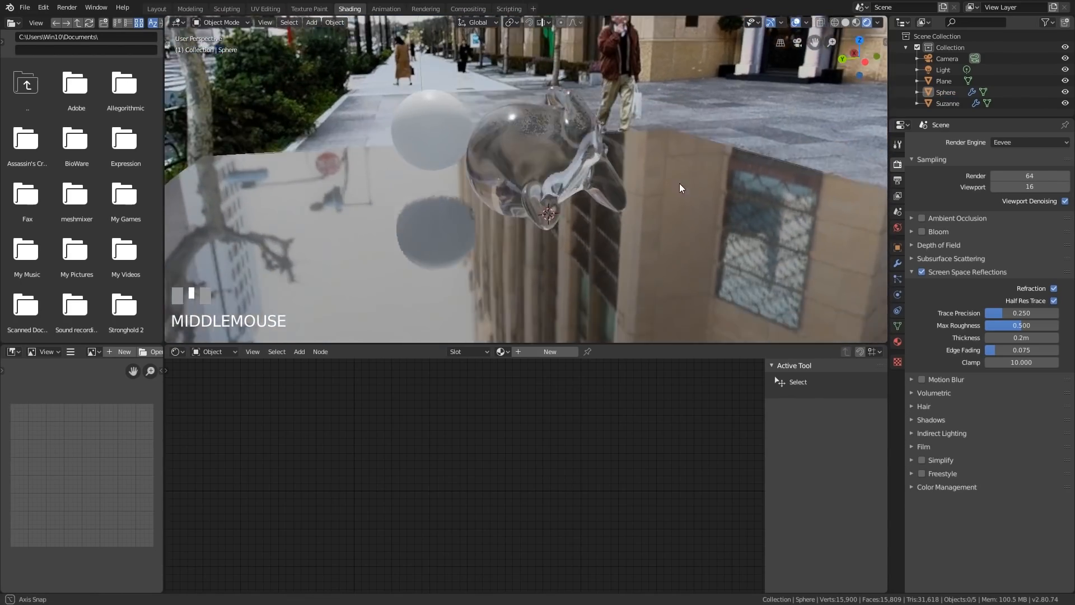
click(696, 157)
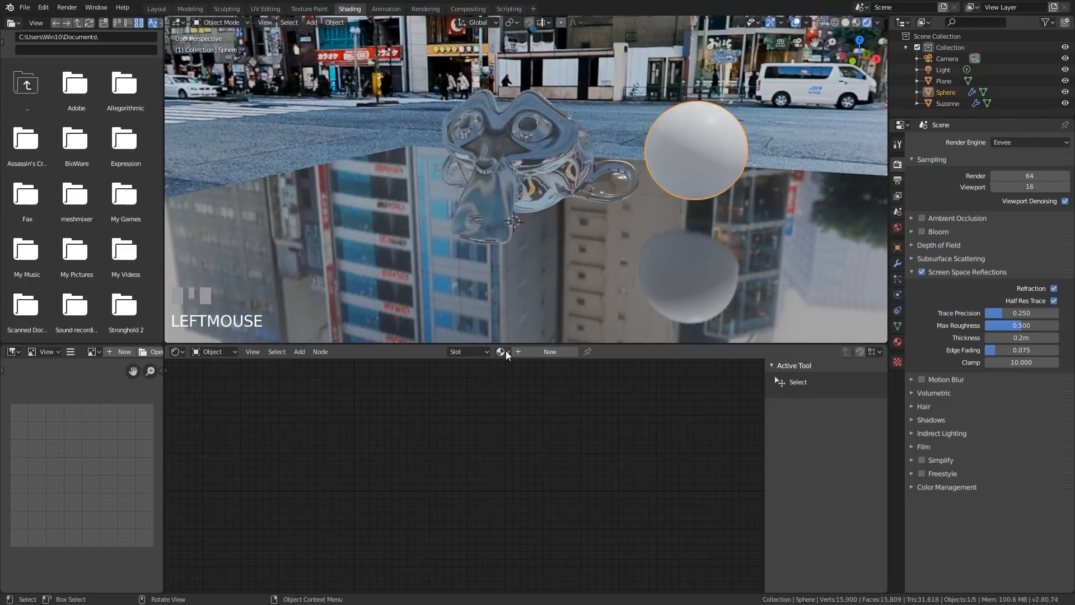
Assign the existing Material.001 glass material to the sphere.
click(501, 351)
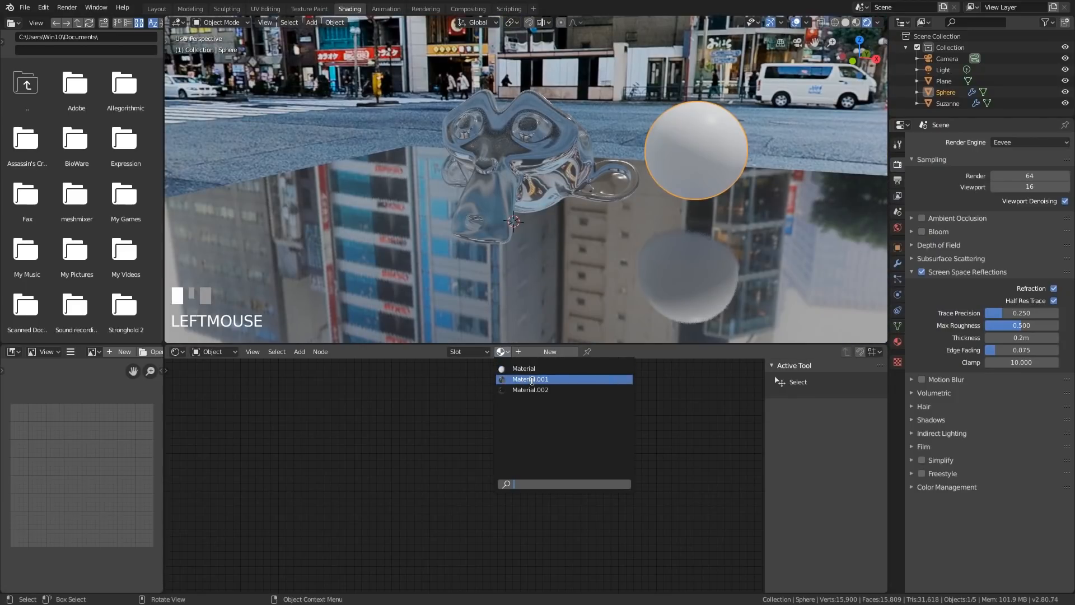
click(530, 379)
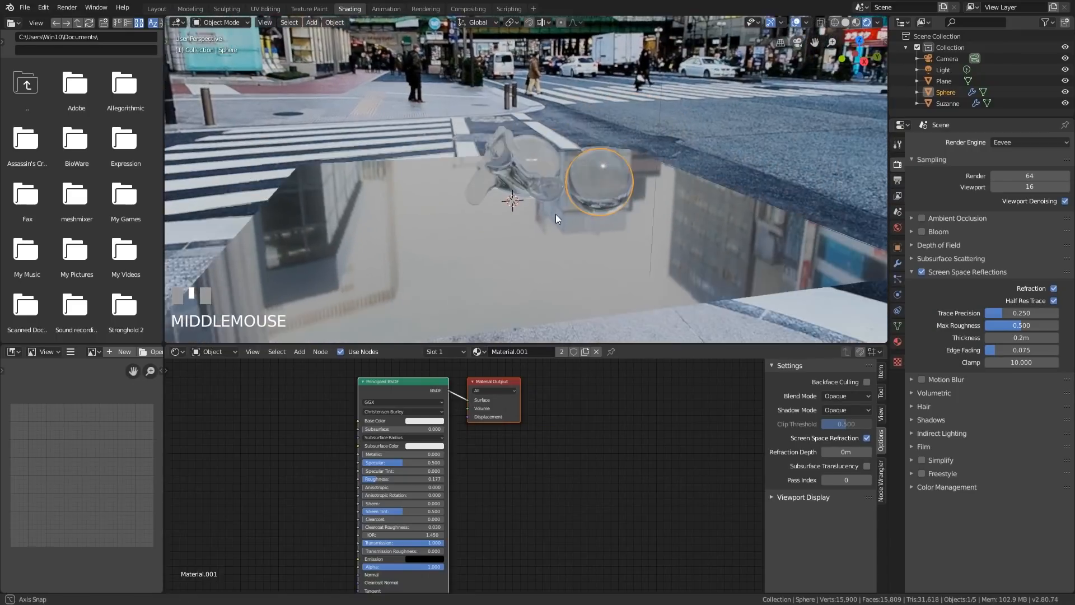
click(311, 23)
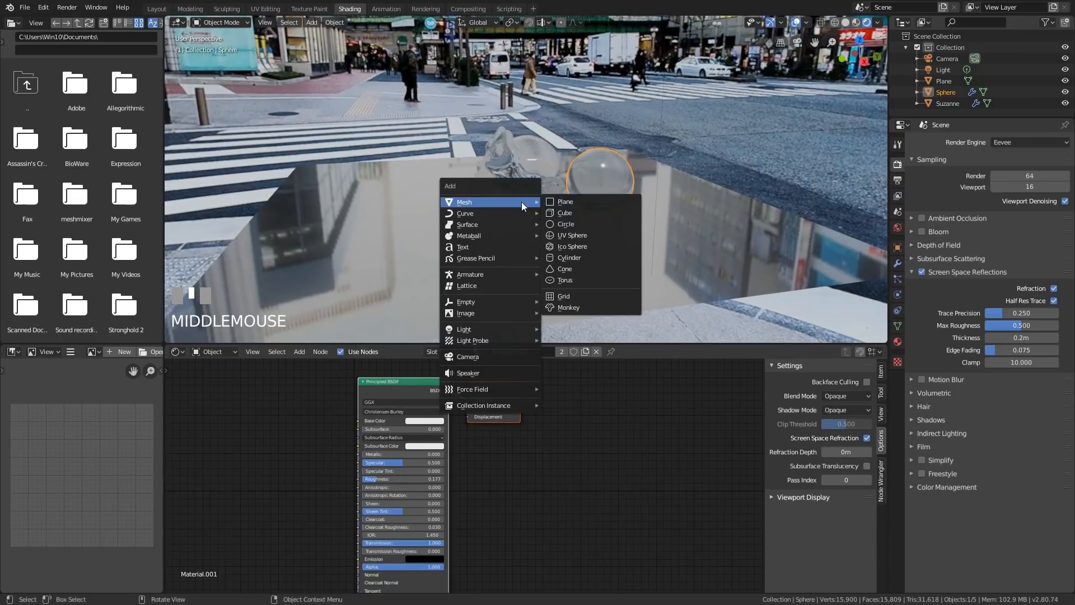
Add a second plane and orbit the view to look at it from above.
click(563, 201)
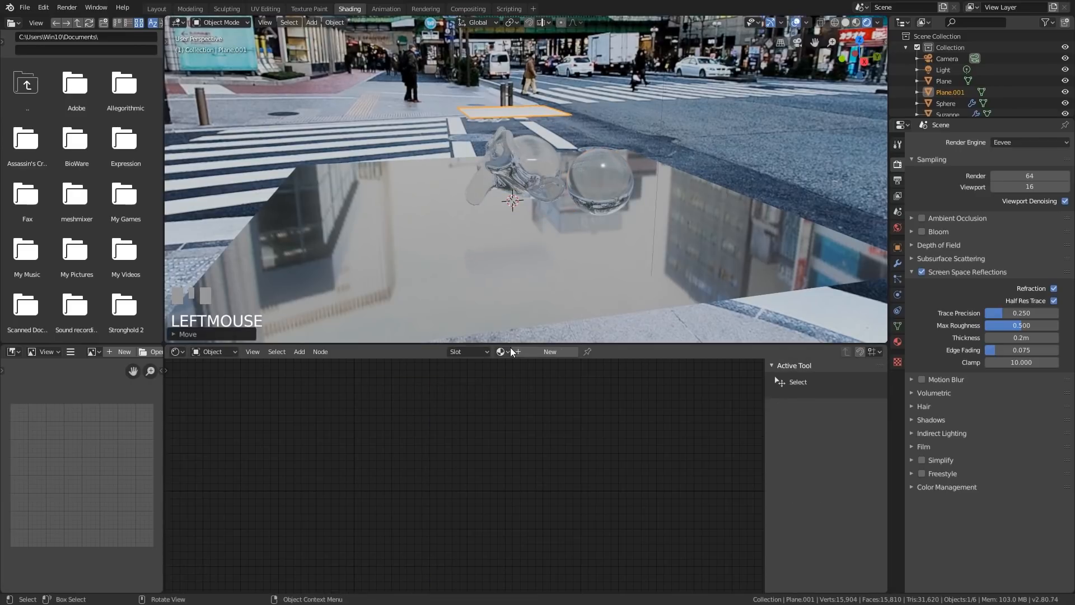
drag(521, 192, 541, 185)
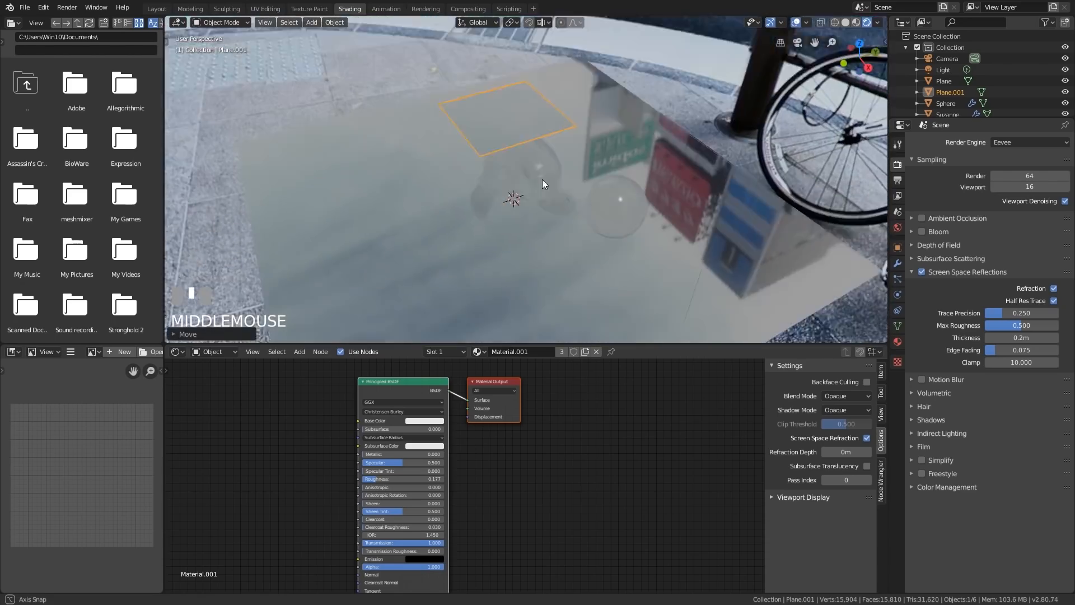
drag(541, 183, 708, 189)
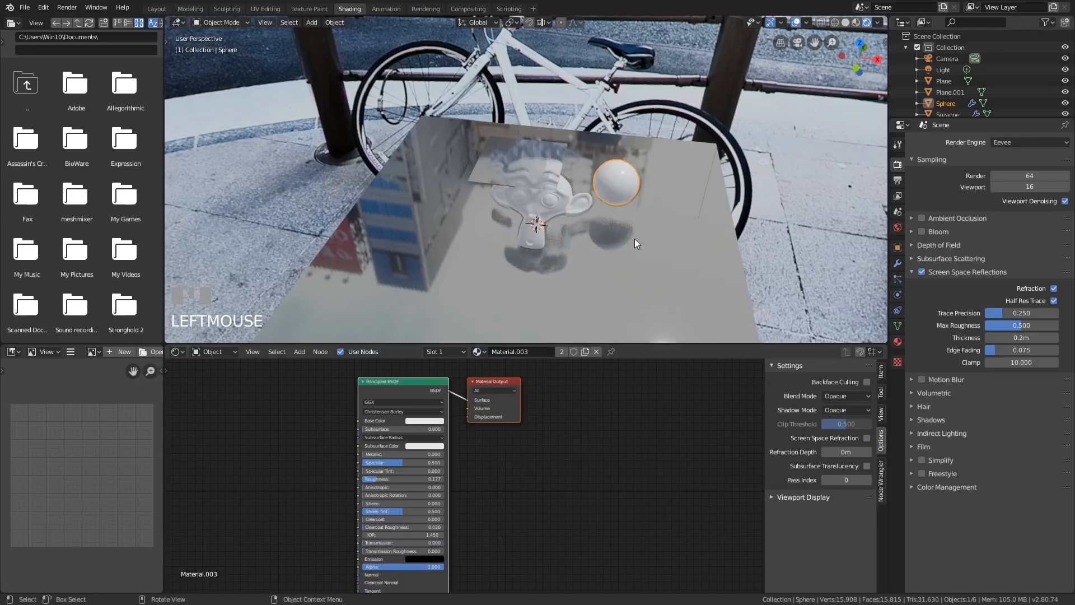
Select the small glass plane and rotate it upright into a pane.
drag(617, 240, 596, 219)
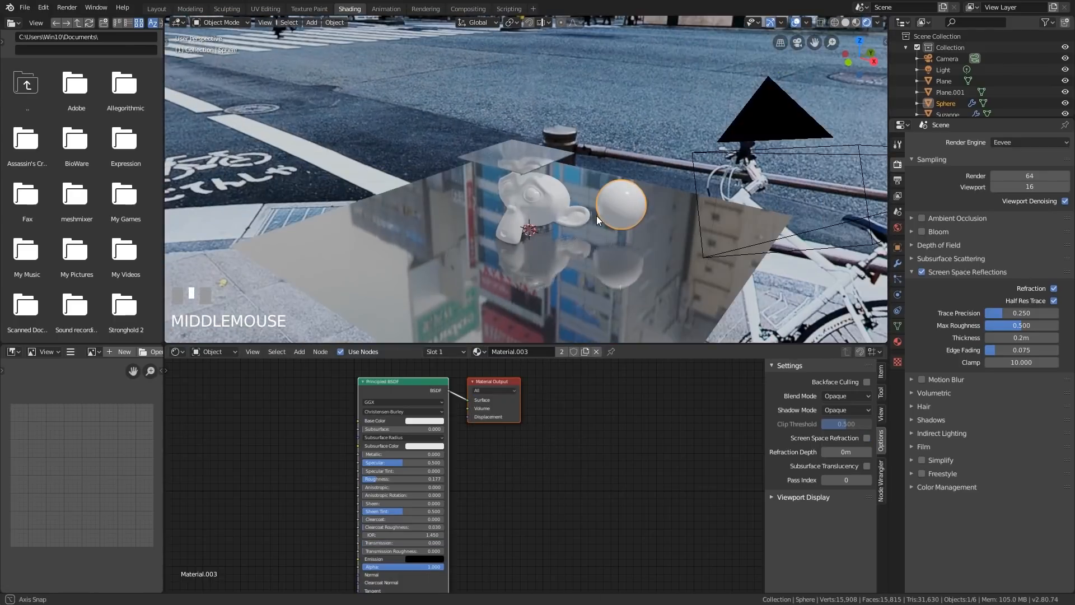
click(514, 156)
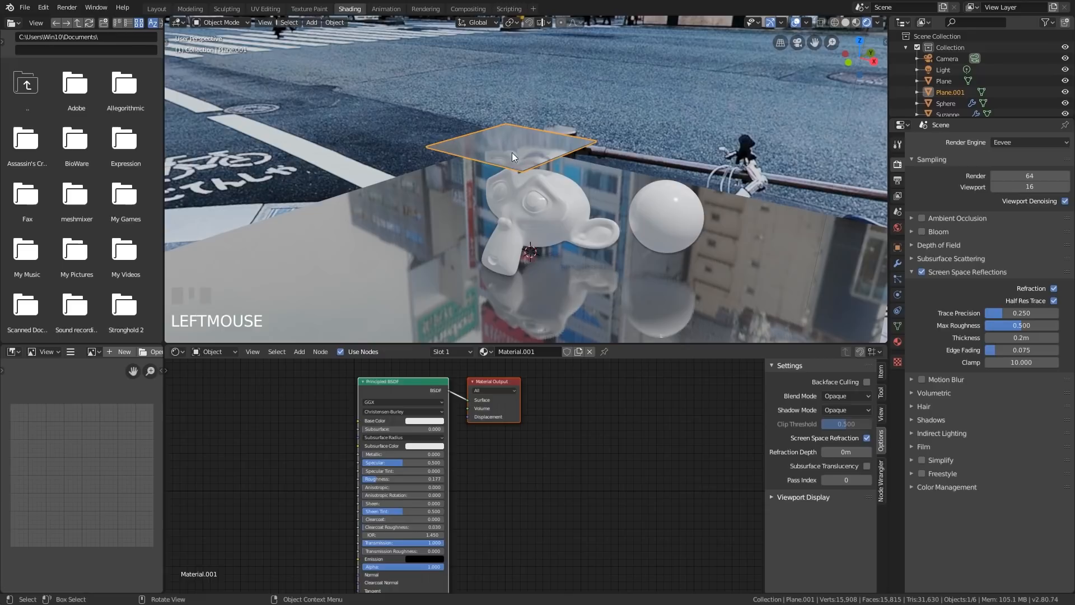
mouse_move(537, 161)
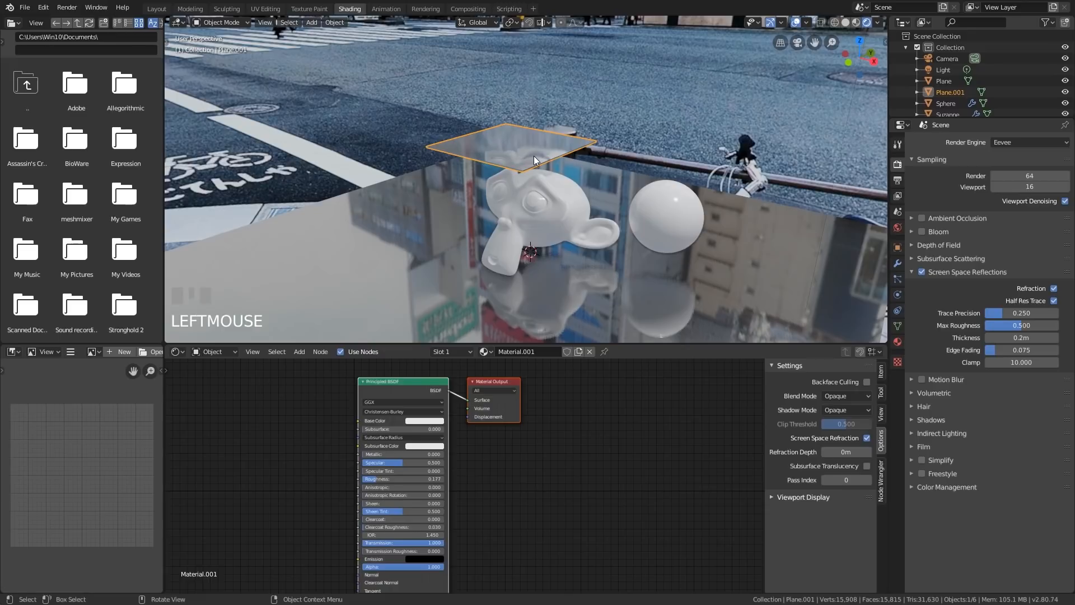
key(r)
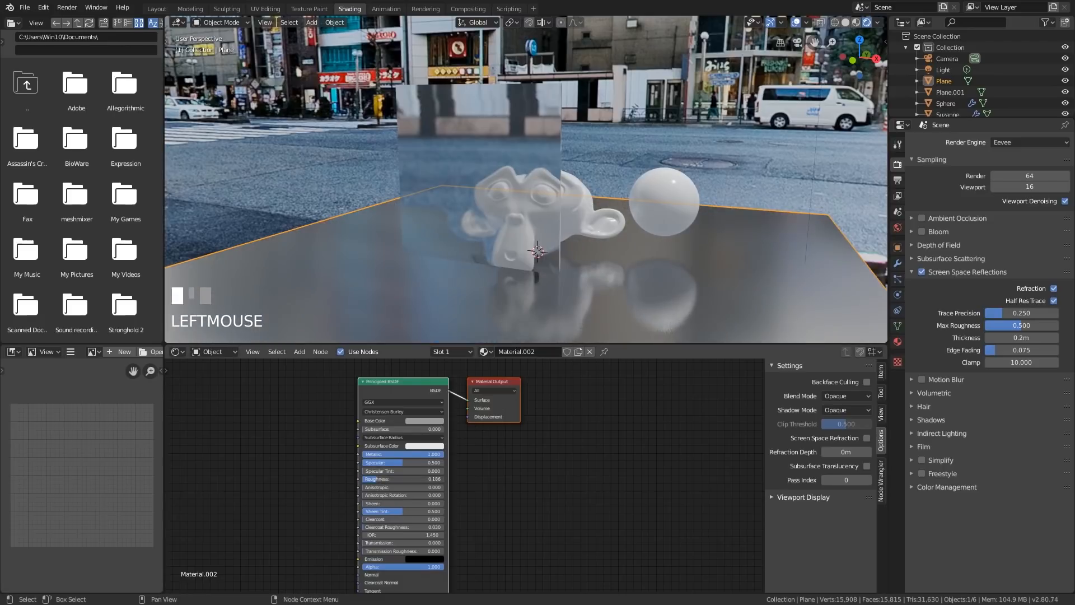
Select the upright glass panel Plane.001 and move it in front of Suzanne.
click(425, 420)
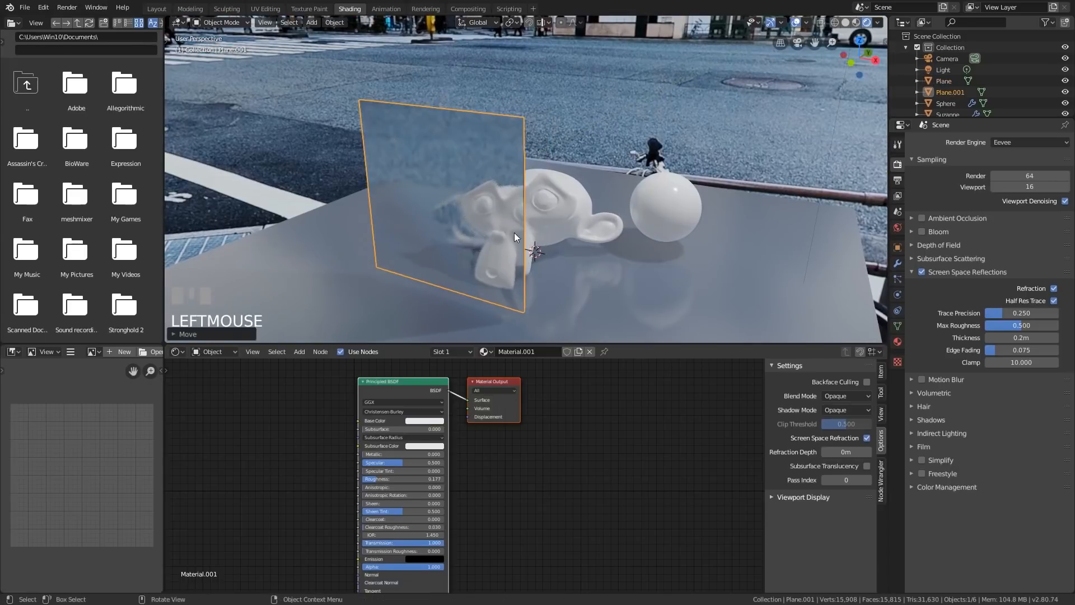
drag(513, 237, 541, 163)
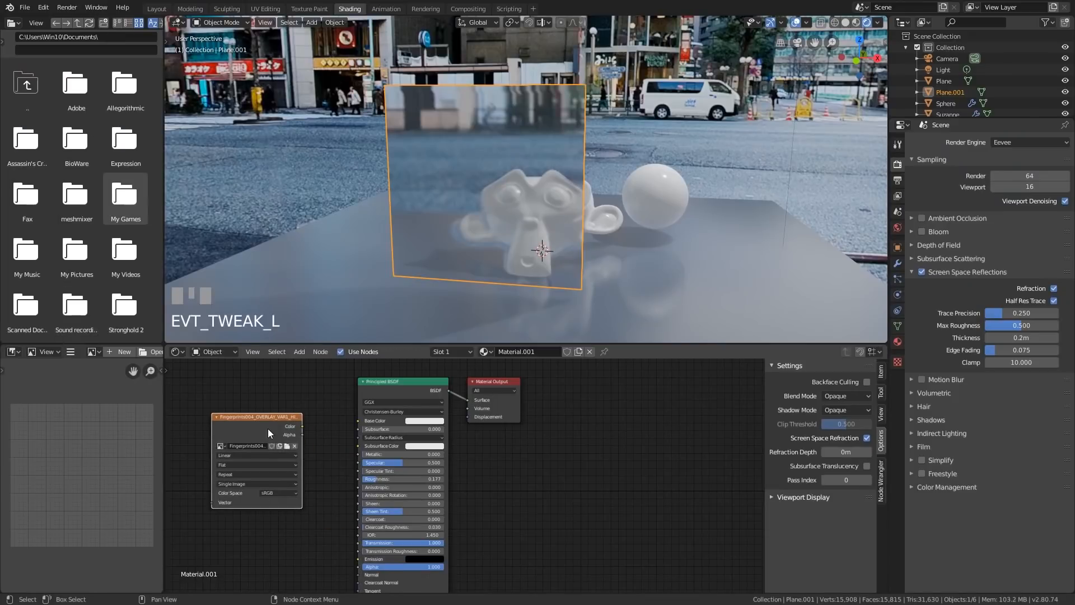
Preview the fingerprint texture, link its Color to Roughness, then preview the Principled BSDF again.
click(403, 381)
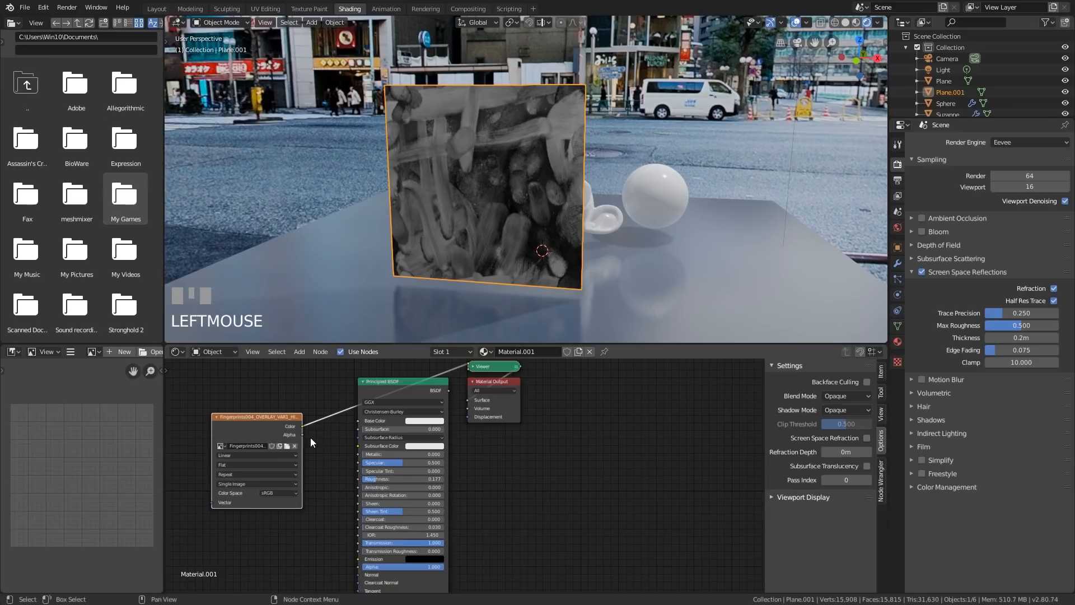
drag(298, 425, 337, 514)
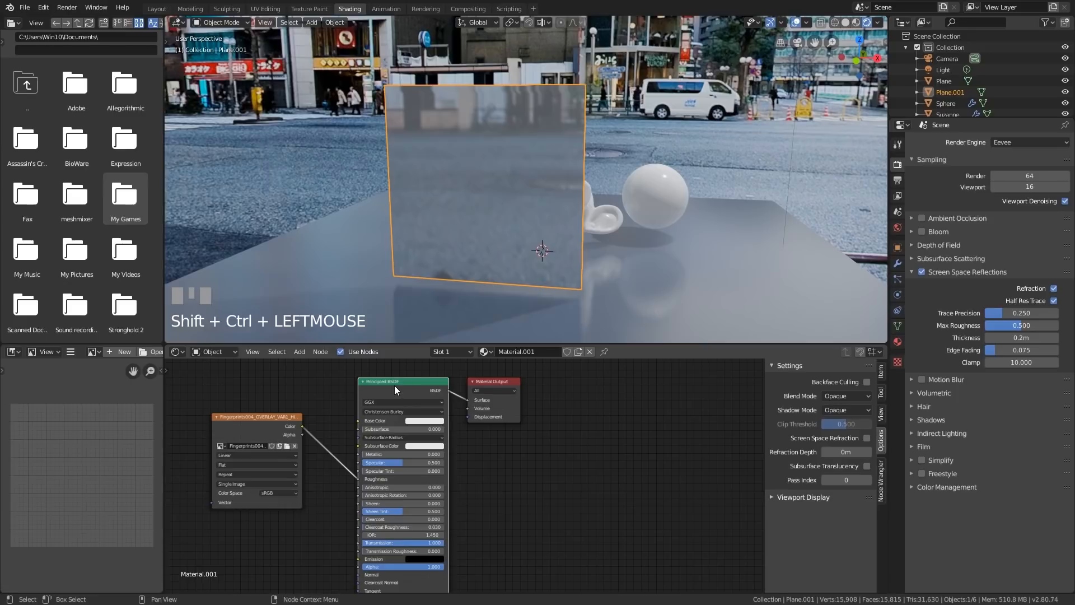
click(301, 426)
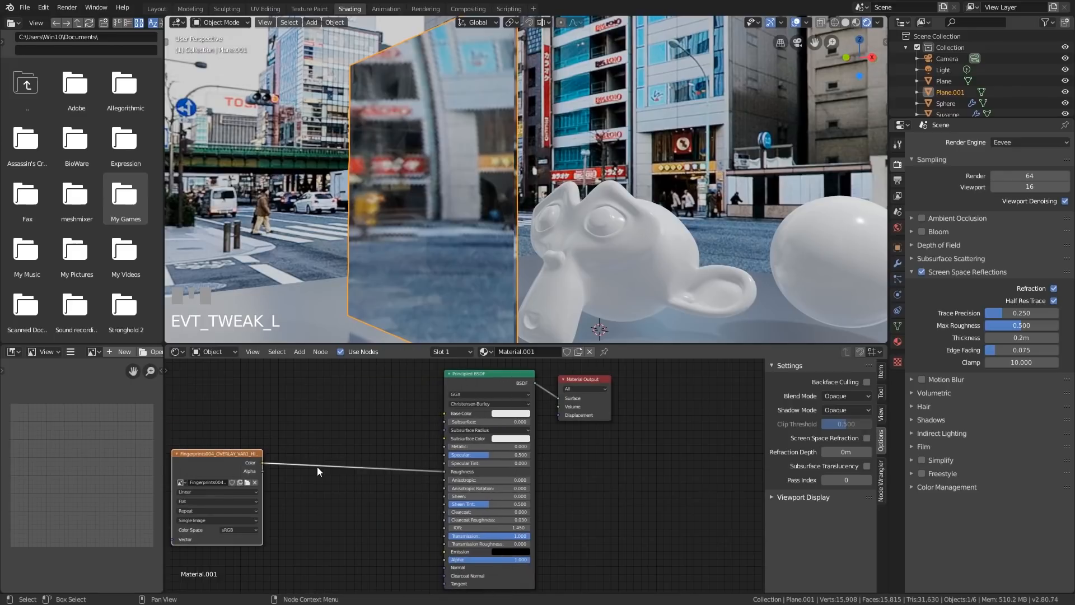
Add a ColorRamp node from the Converter menu.
click(299, 351)
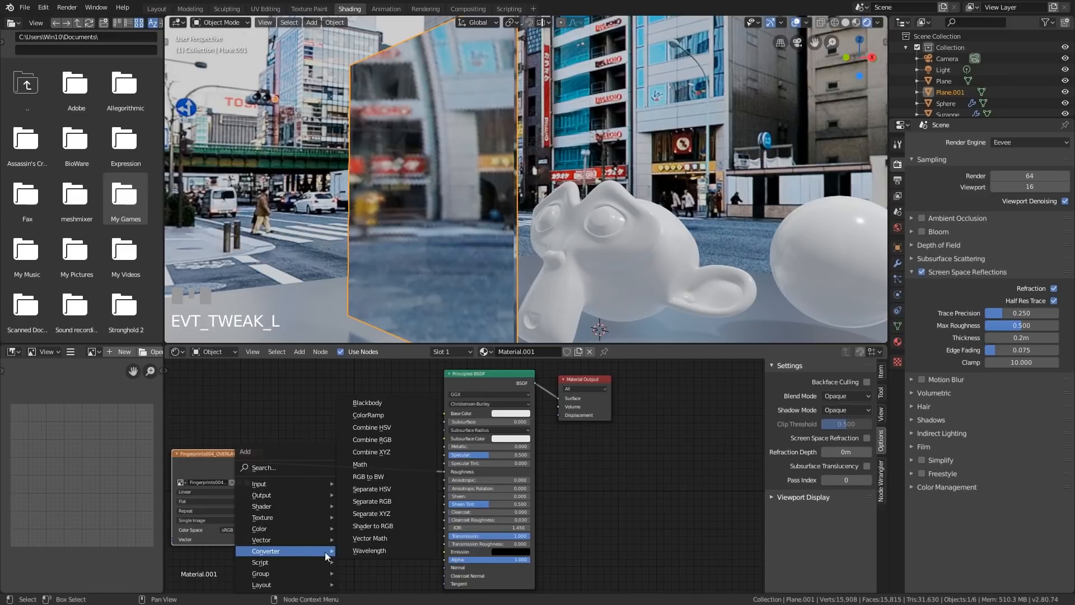
click(368, 415)
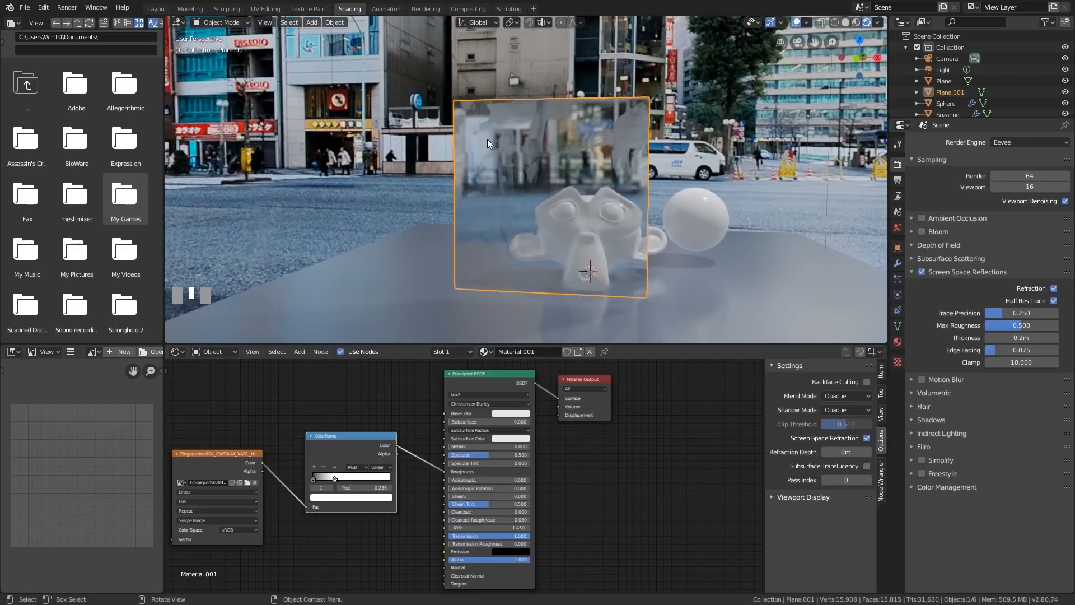
mouse_move(529, 235)
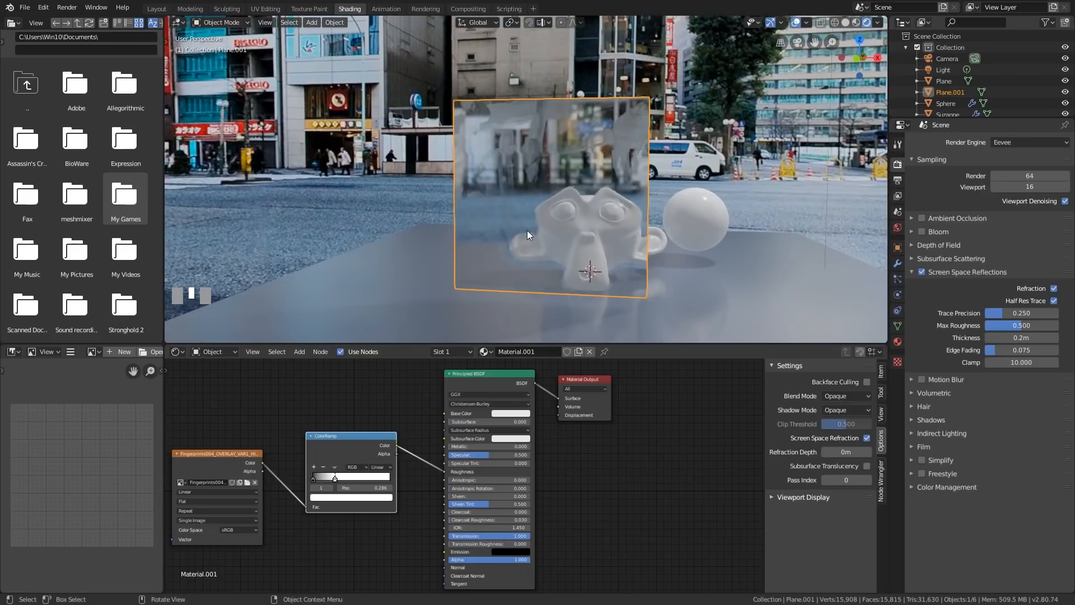
mouse_move(736, 217)
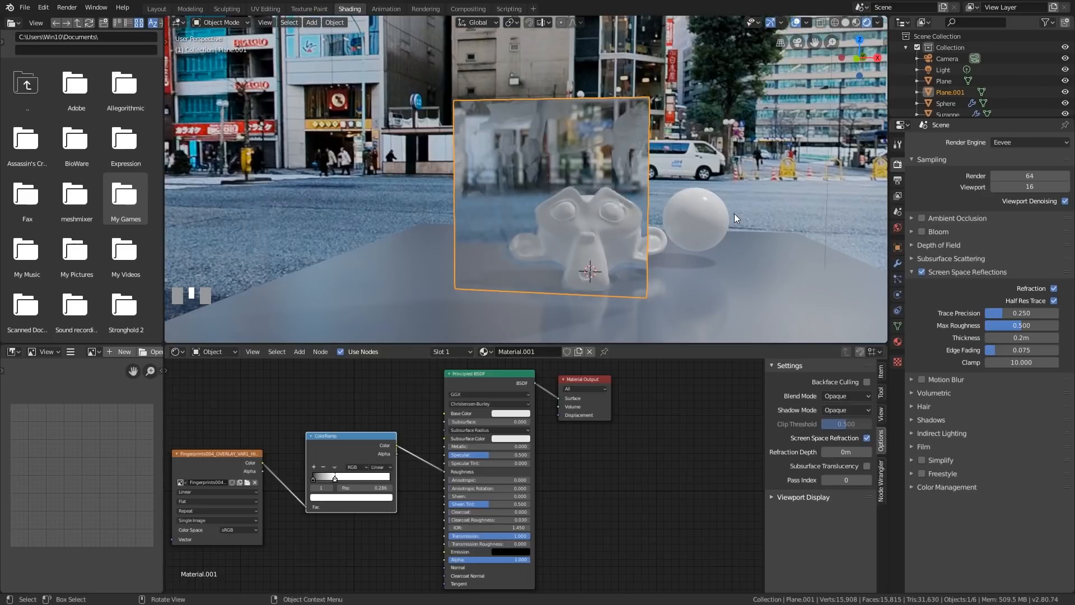